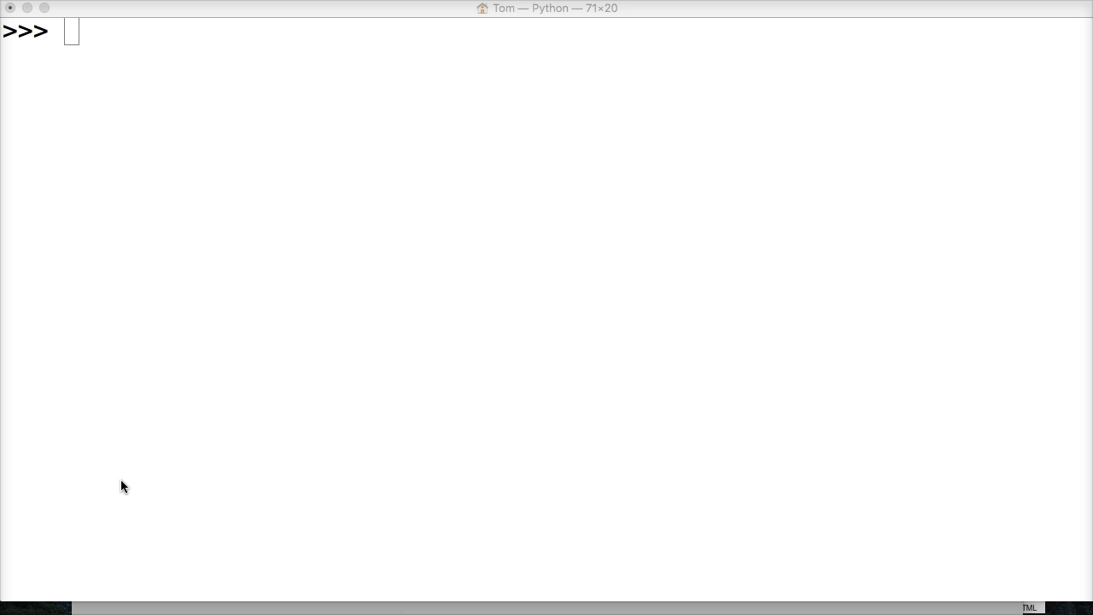
Step: Define list a = [1, 2, 3, 4, 5, 6] and echo it back at the >>> prompt
type("a =")
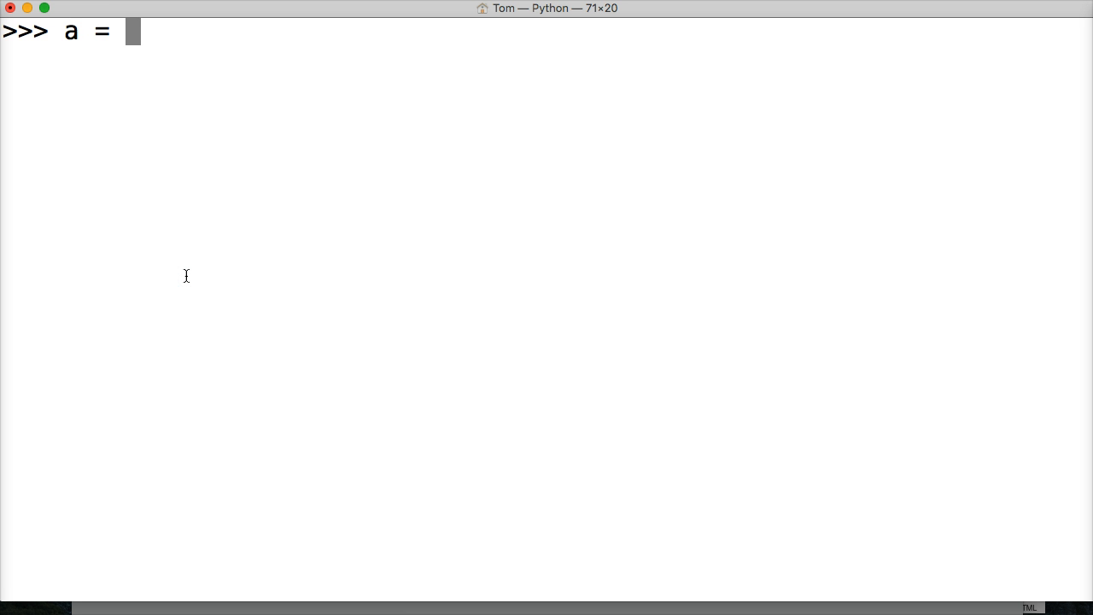
type("[1")
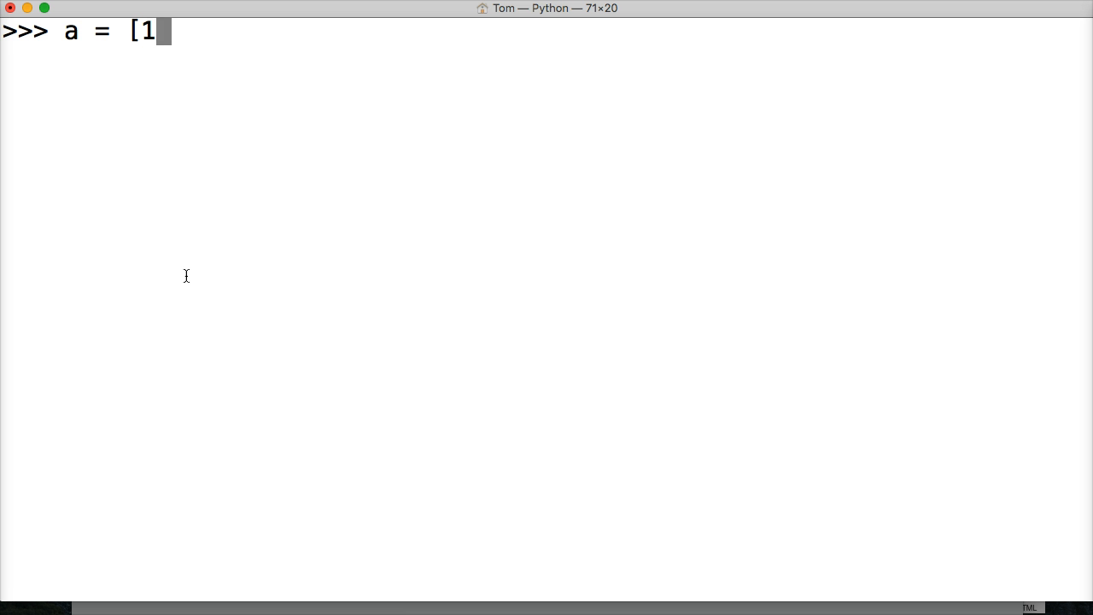
type(", 2, 3,")
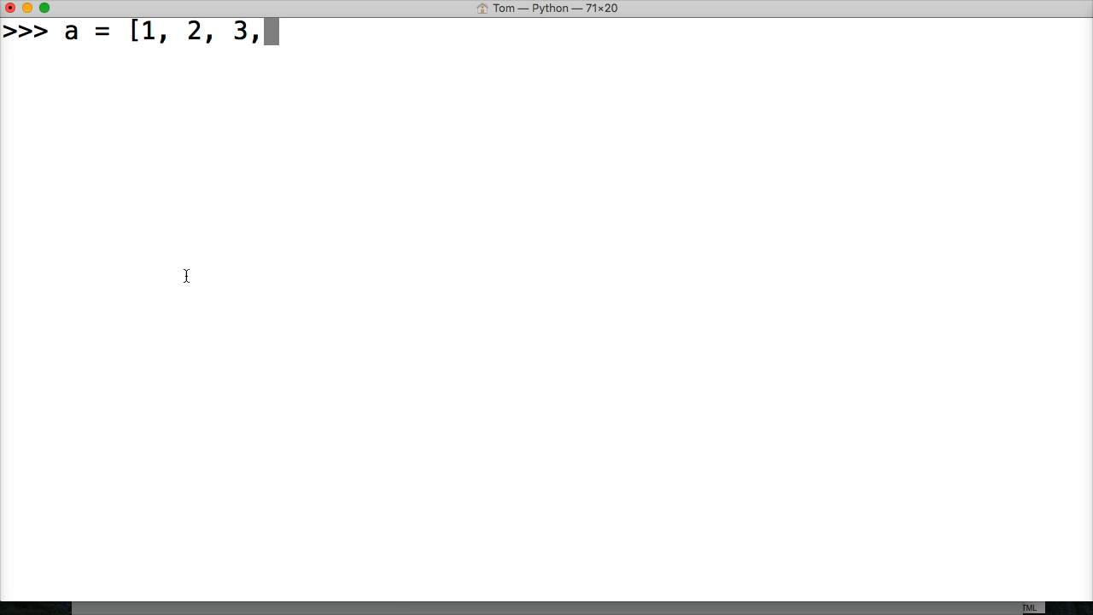
type("4, 5, 6")
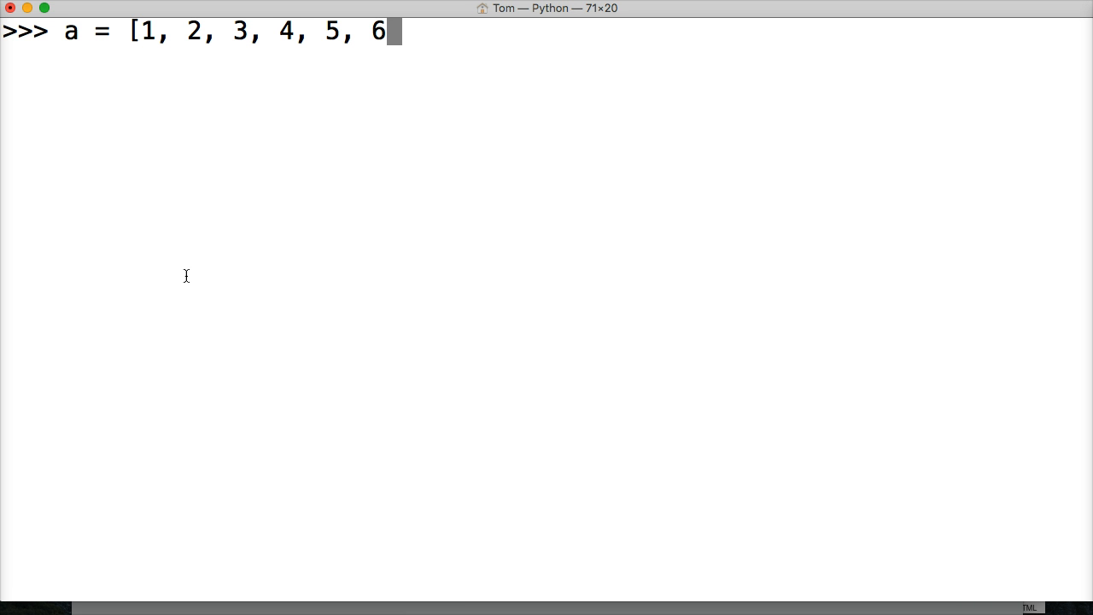
key("enter")
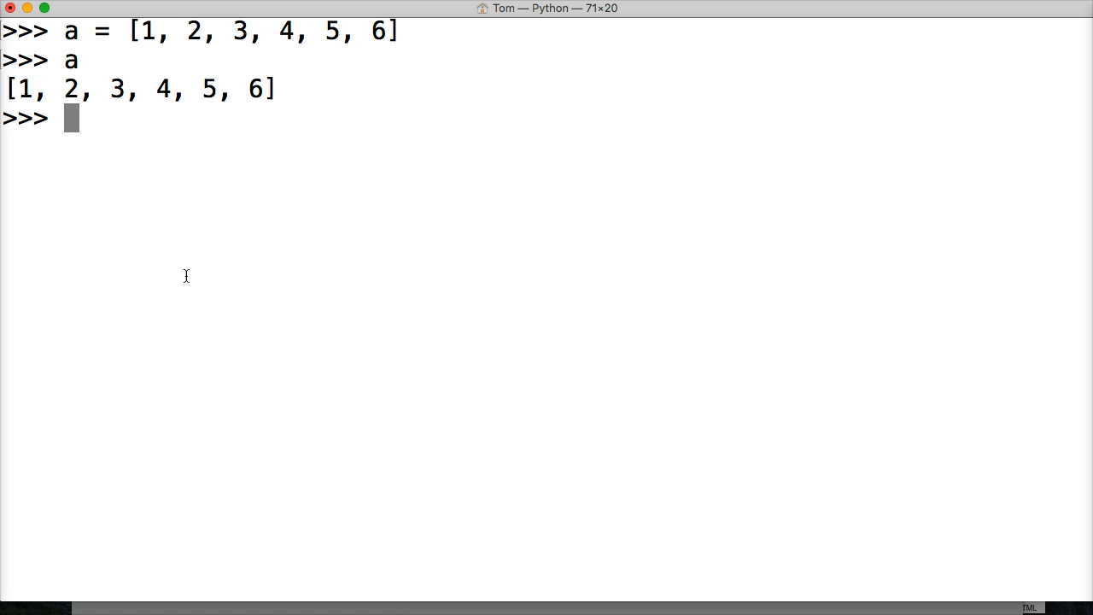
Step: Run a.append(7) so a evaluates to [1, 2, 3, 4, 5, 6, 7]
type("a.")
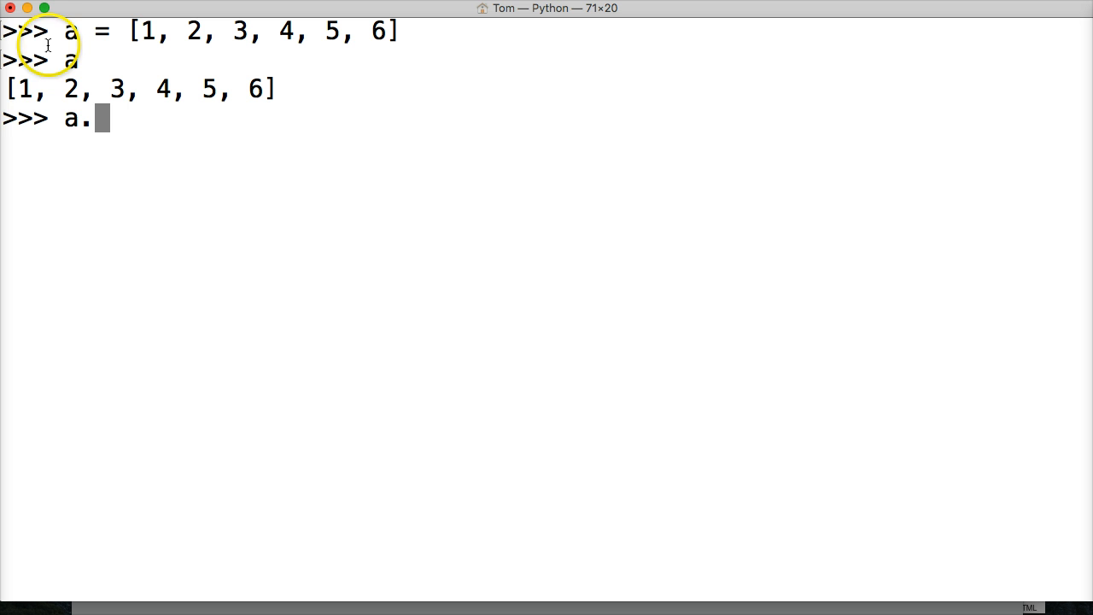
type("app")
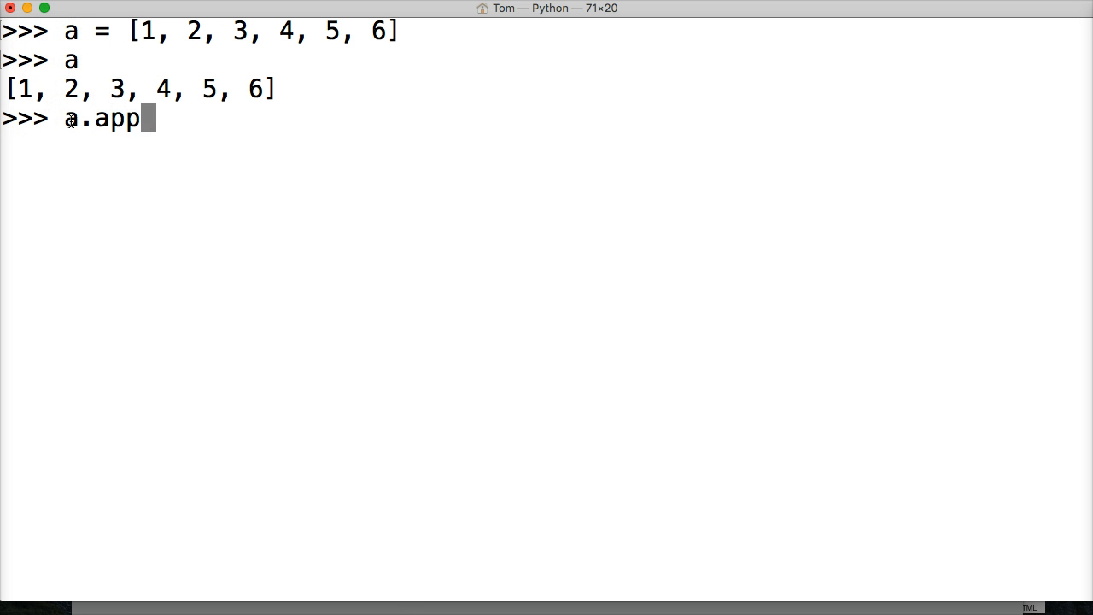
type("end")
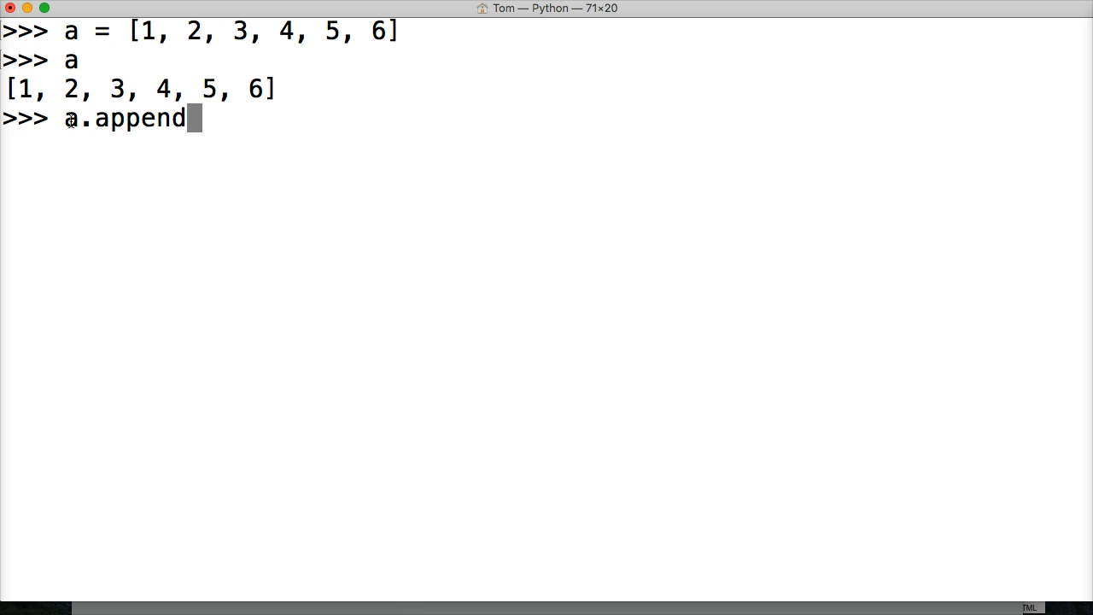
type("(")
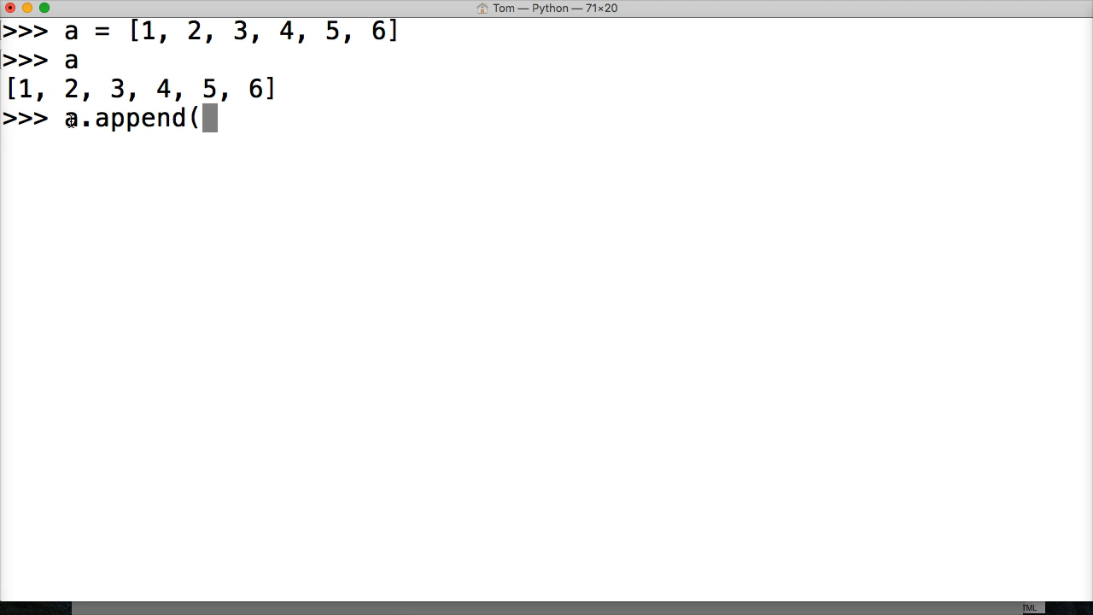
type("7")
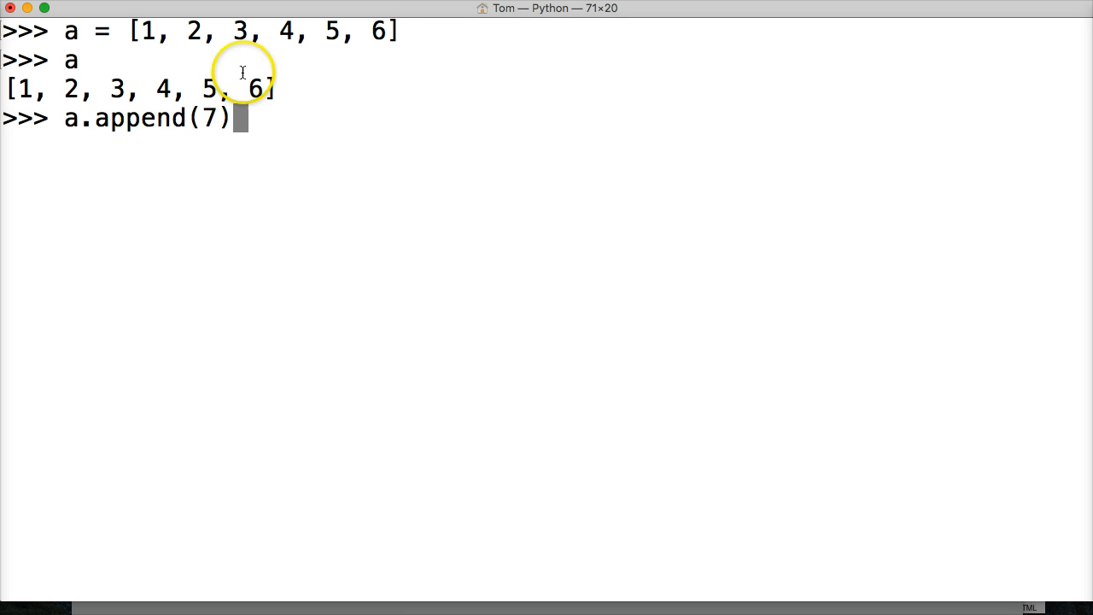
mouse_move(308, 147)
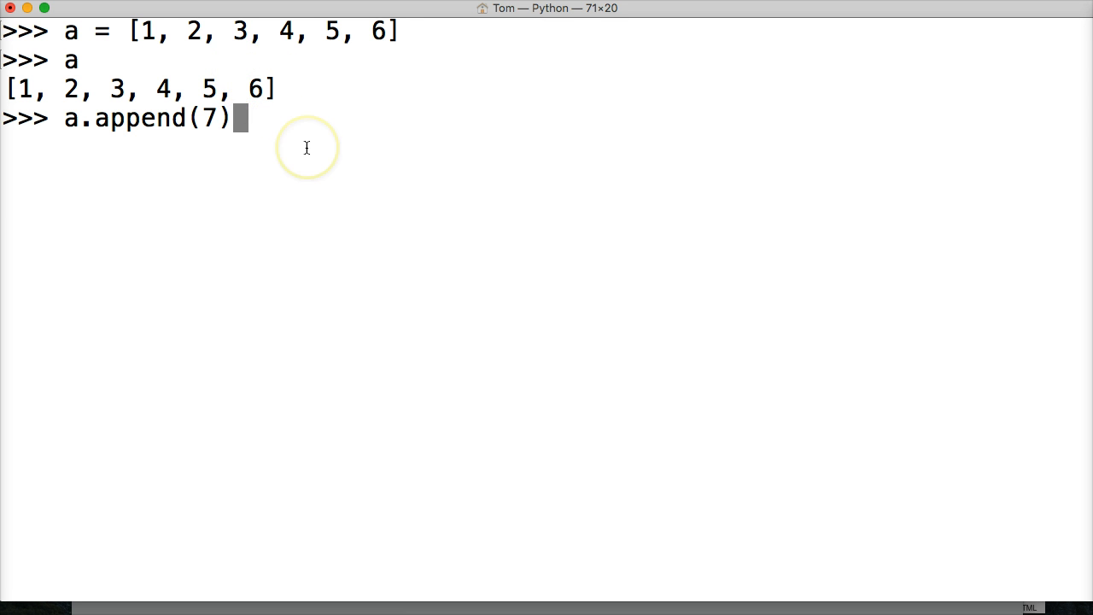
key("Return")
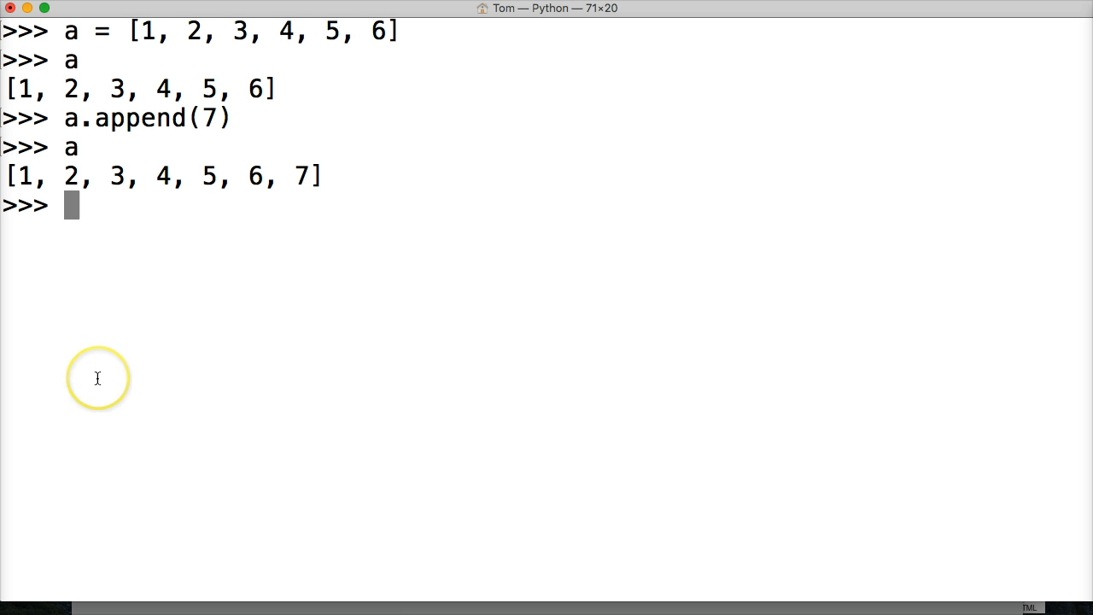
Step: Run a.append(8, 9, 10), raising TypeError: append() takes exactly one argument (3 given)
type("a.append")
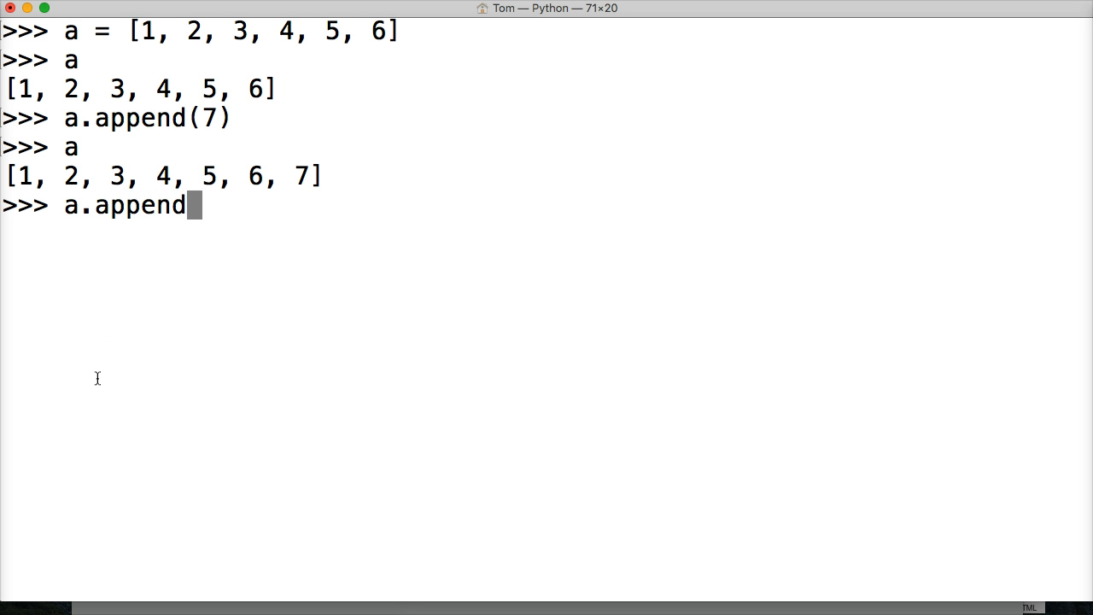
type("(")
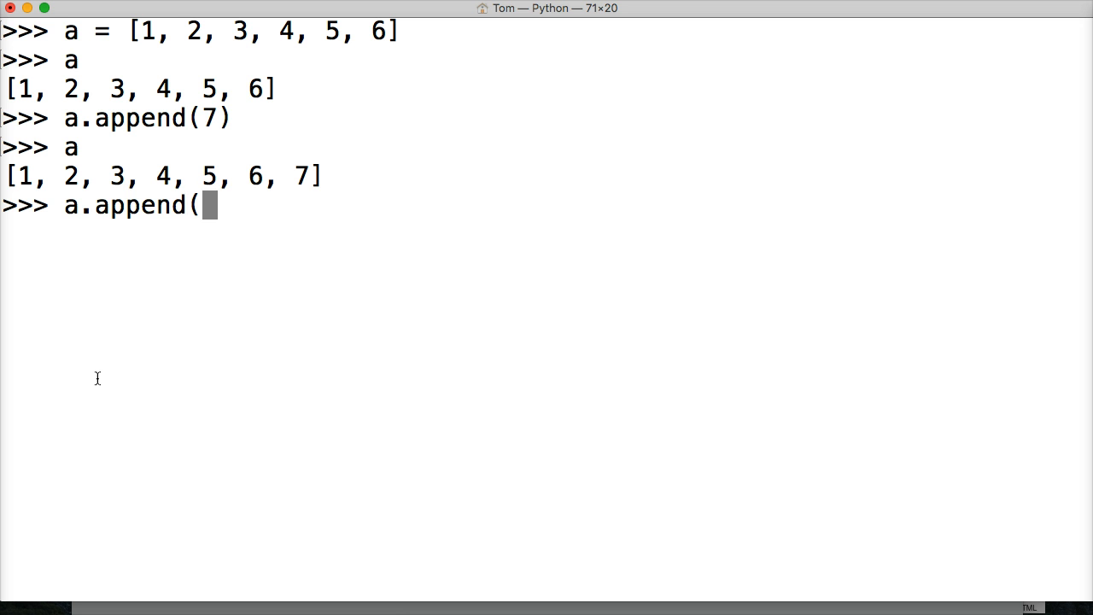
type("8")
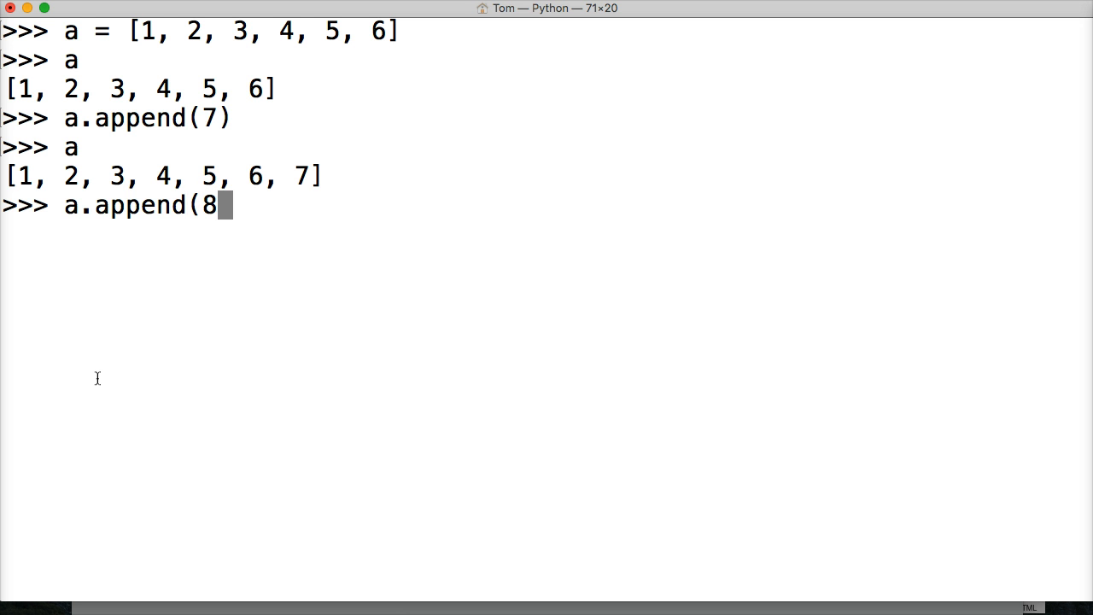
type(", 9")
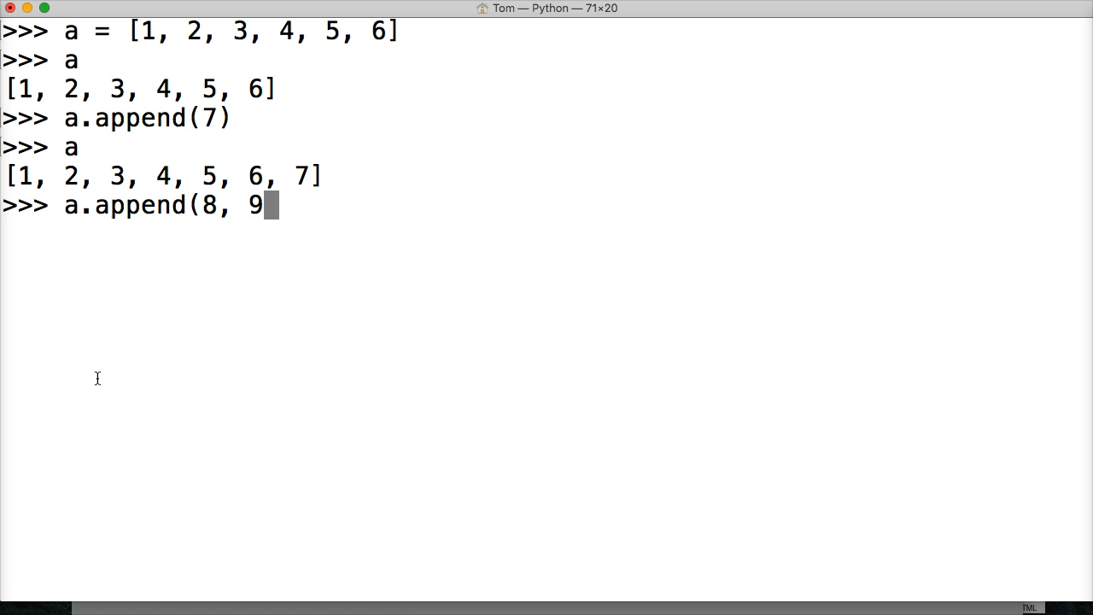
type(", 10")
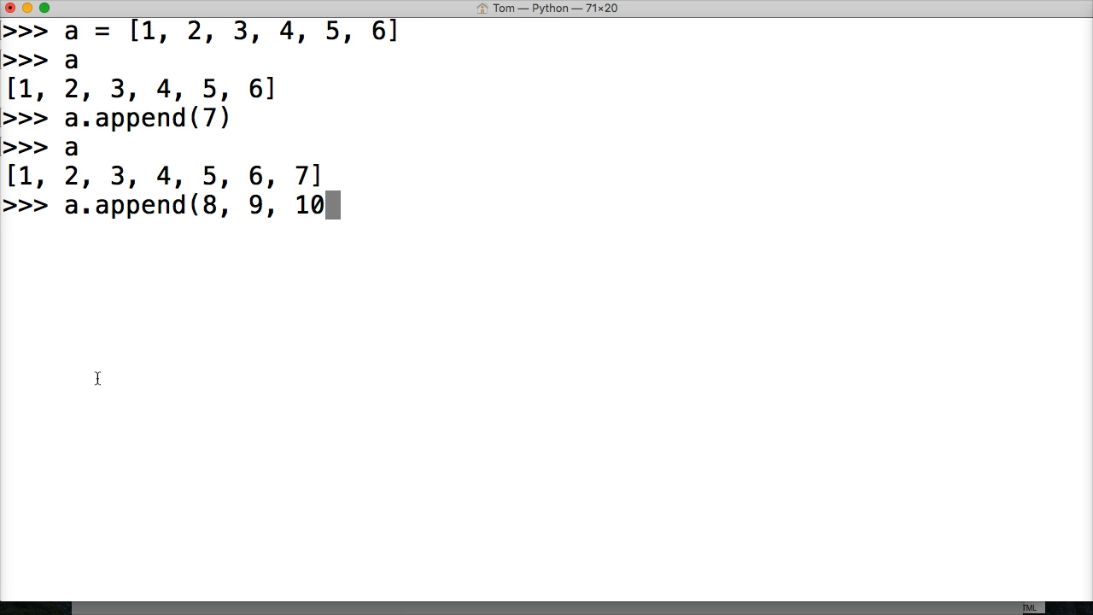
type(")")
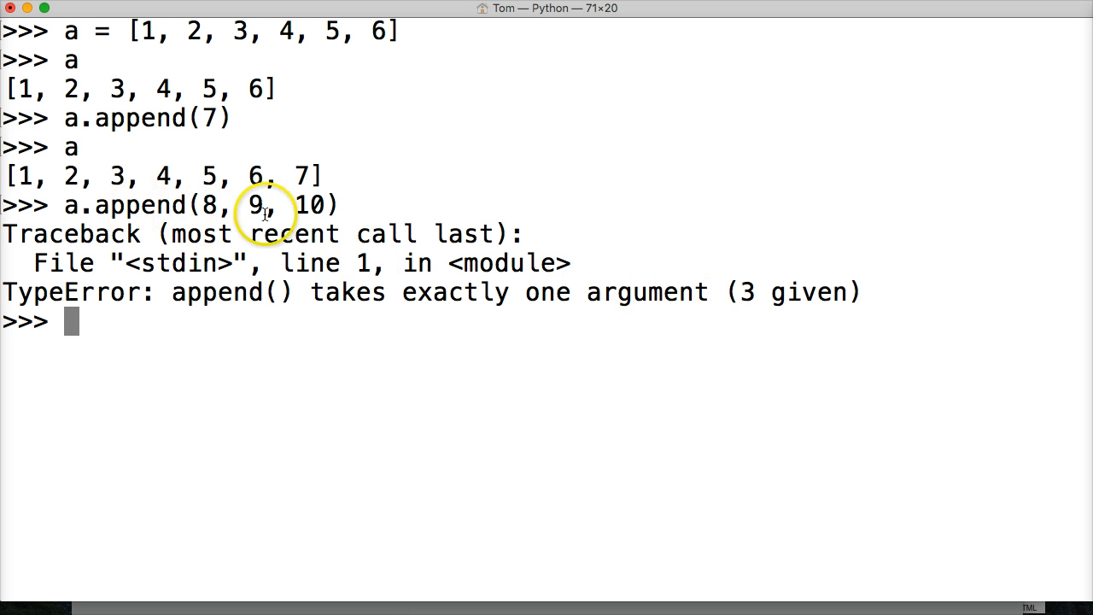
type("a.ap")
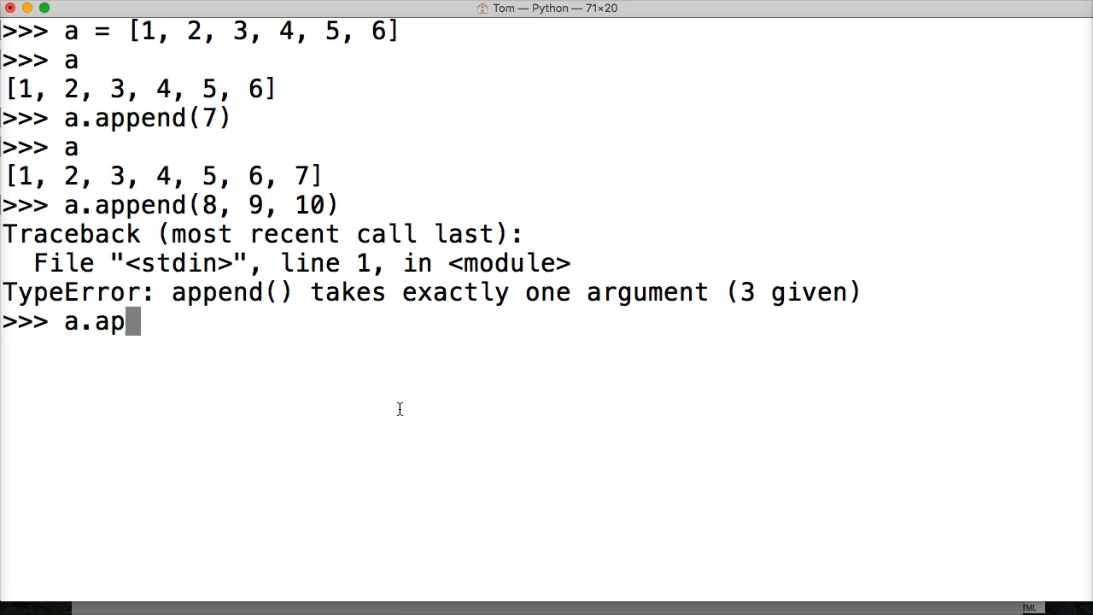
Step: Append 8 and 9 separately so a evaluates to [1, 2, 3, 4, 5, 6, 7, 8, 9]
type("pend(8")
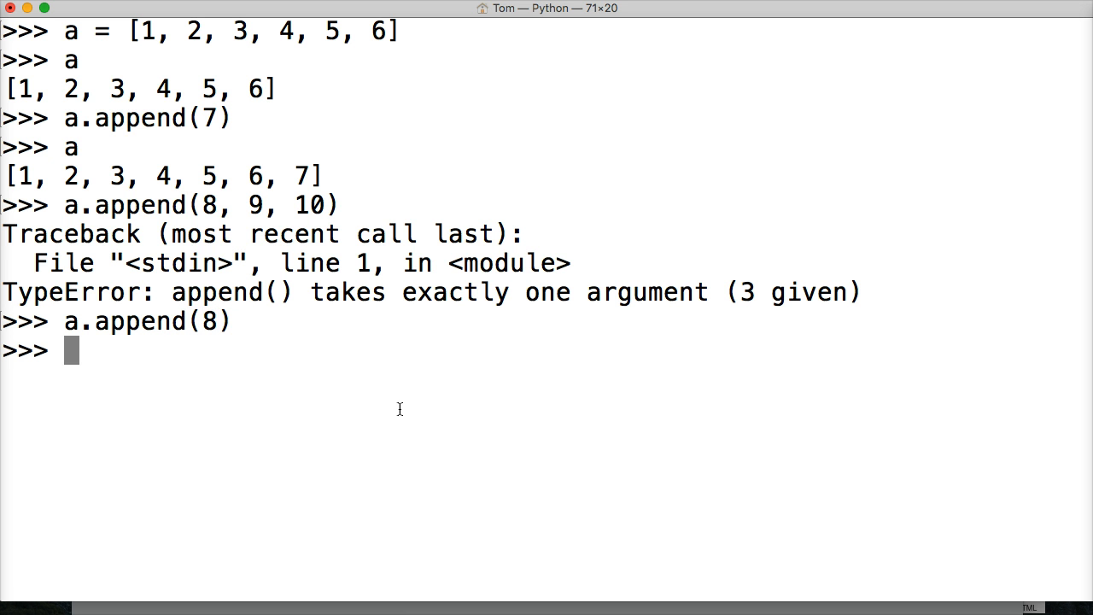
type("a.appe")
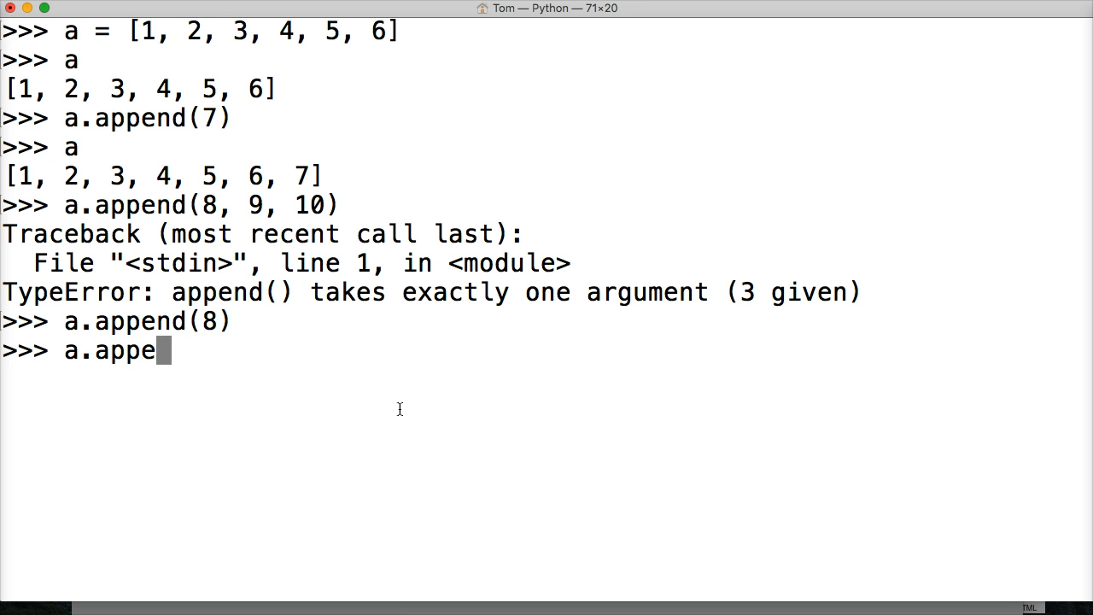
type("nd(9")
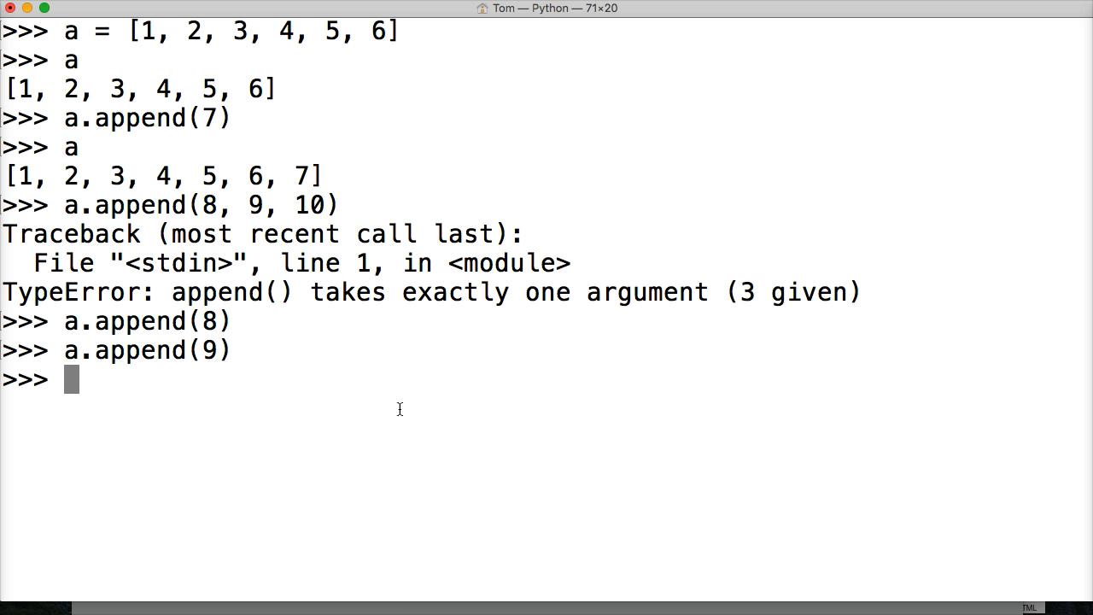
type("a")
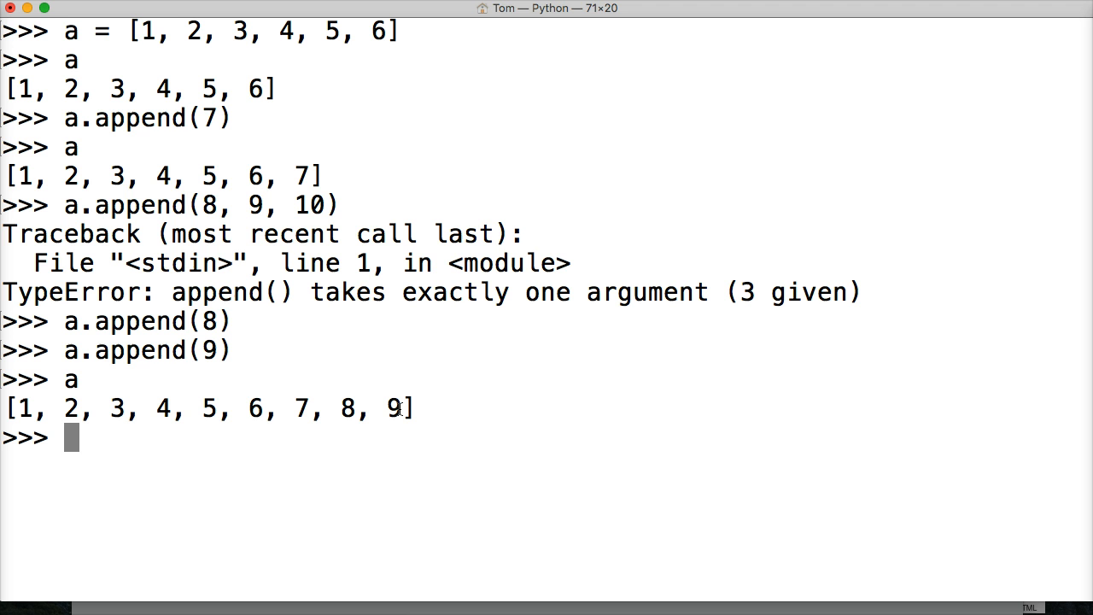